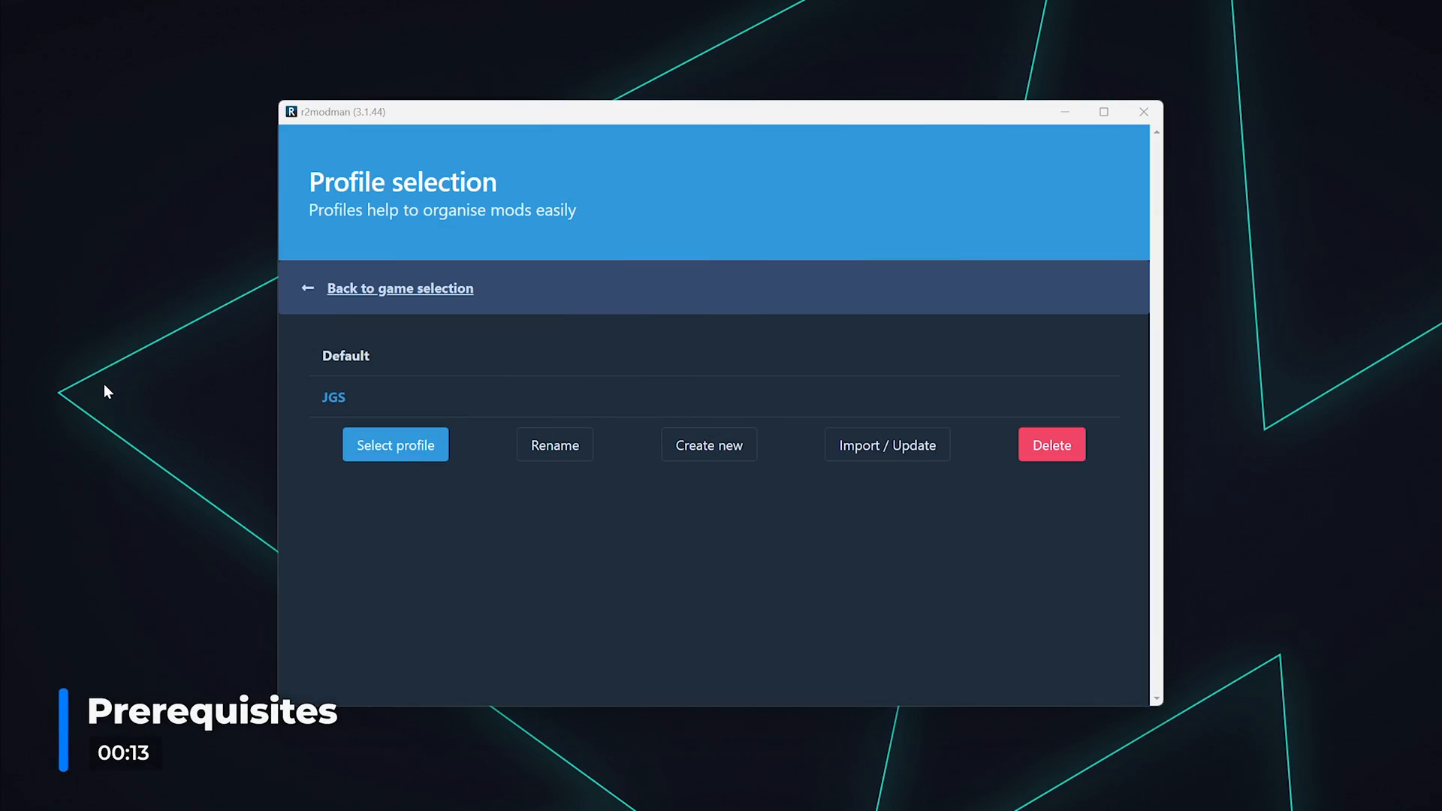
Step: Load the JGS profile and show its installed Valheim mods, including BepInExPack_Valheim
left_click(395, 445)
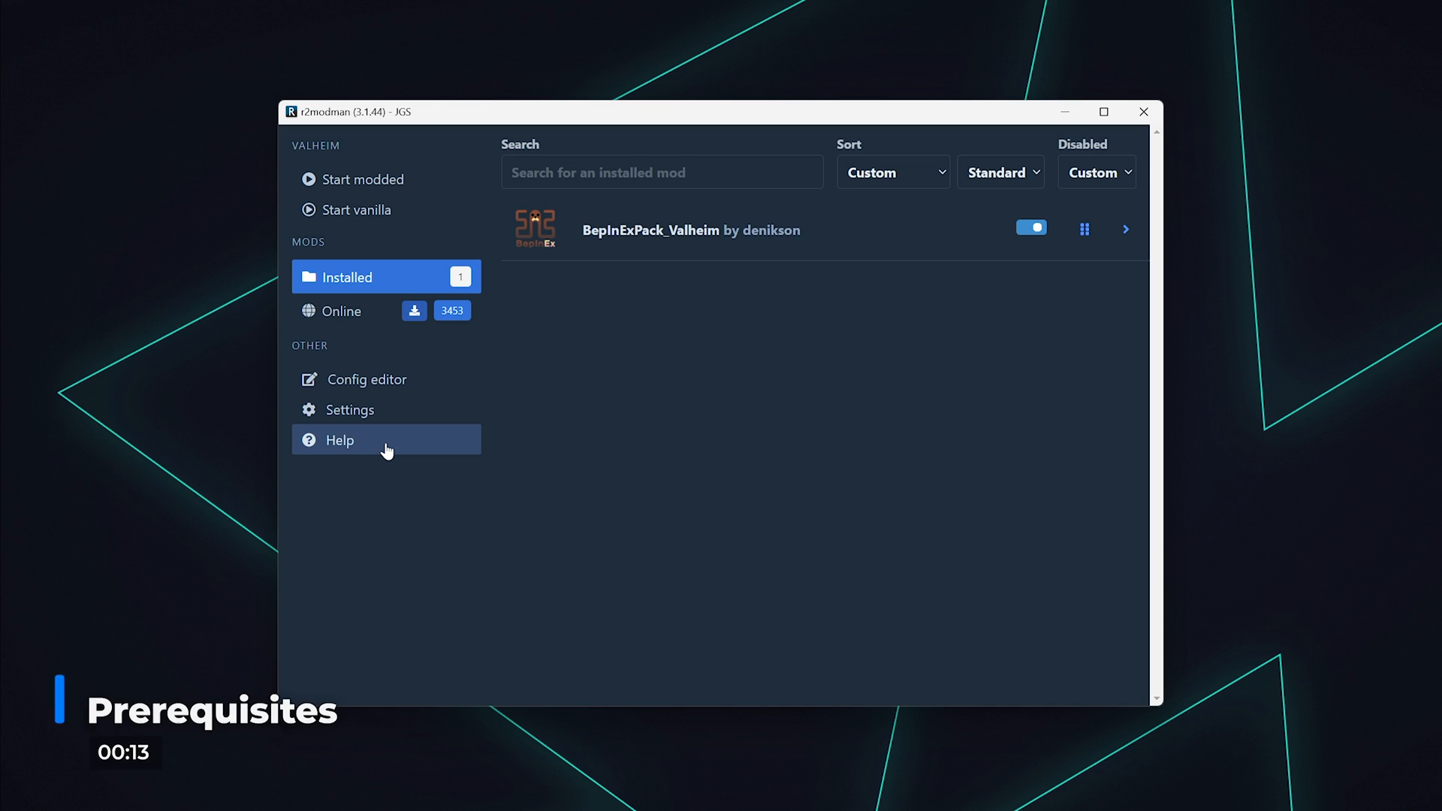
left_click(1125, 228)
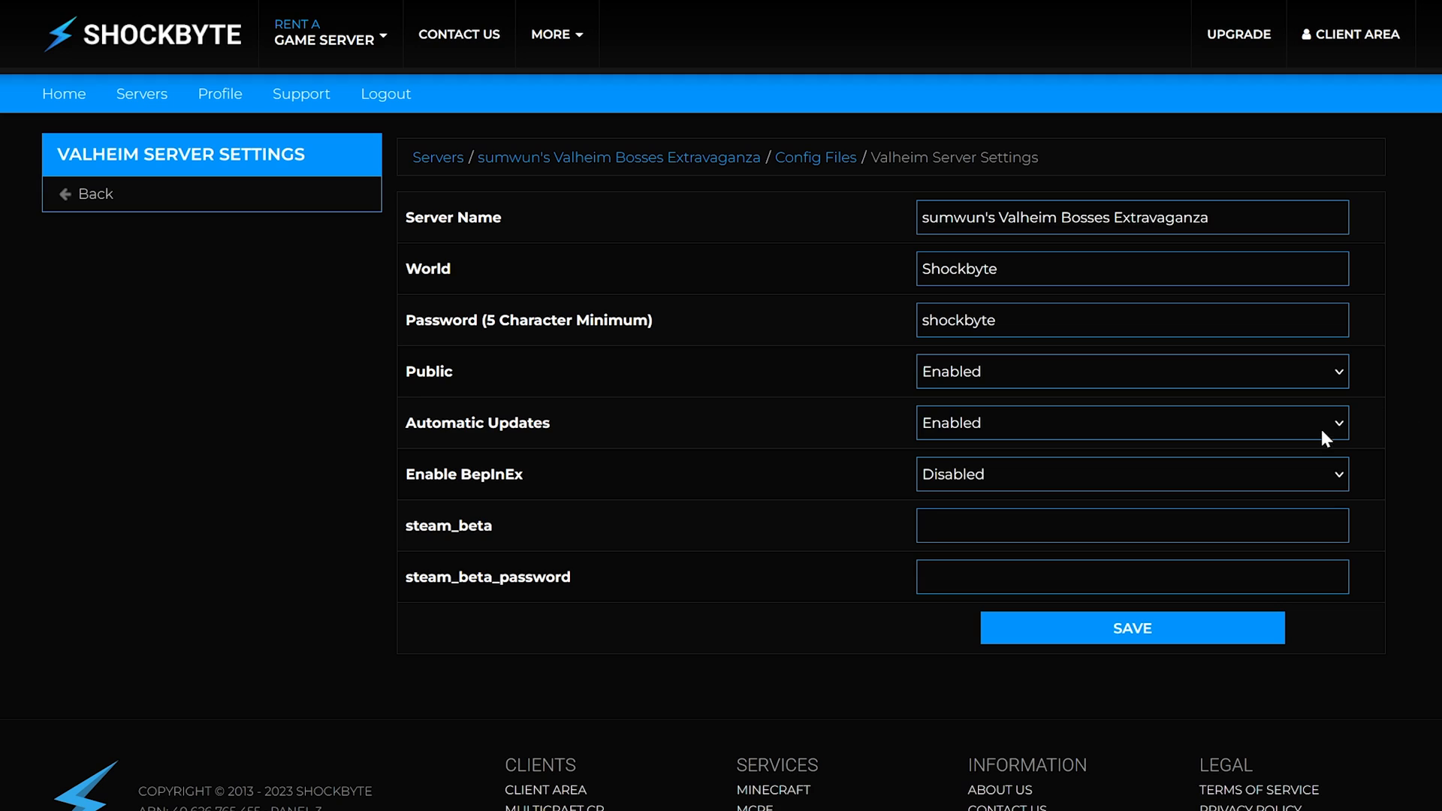
left_click(1131, 473)
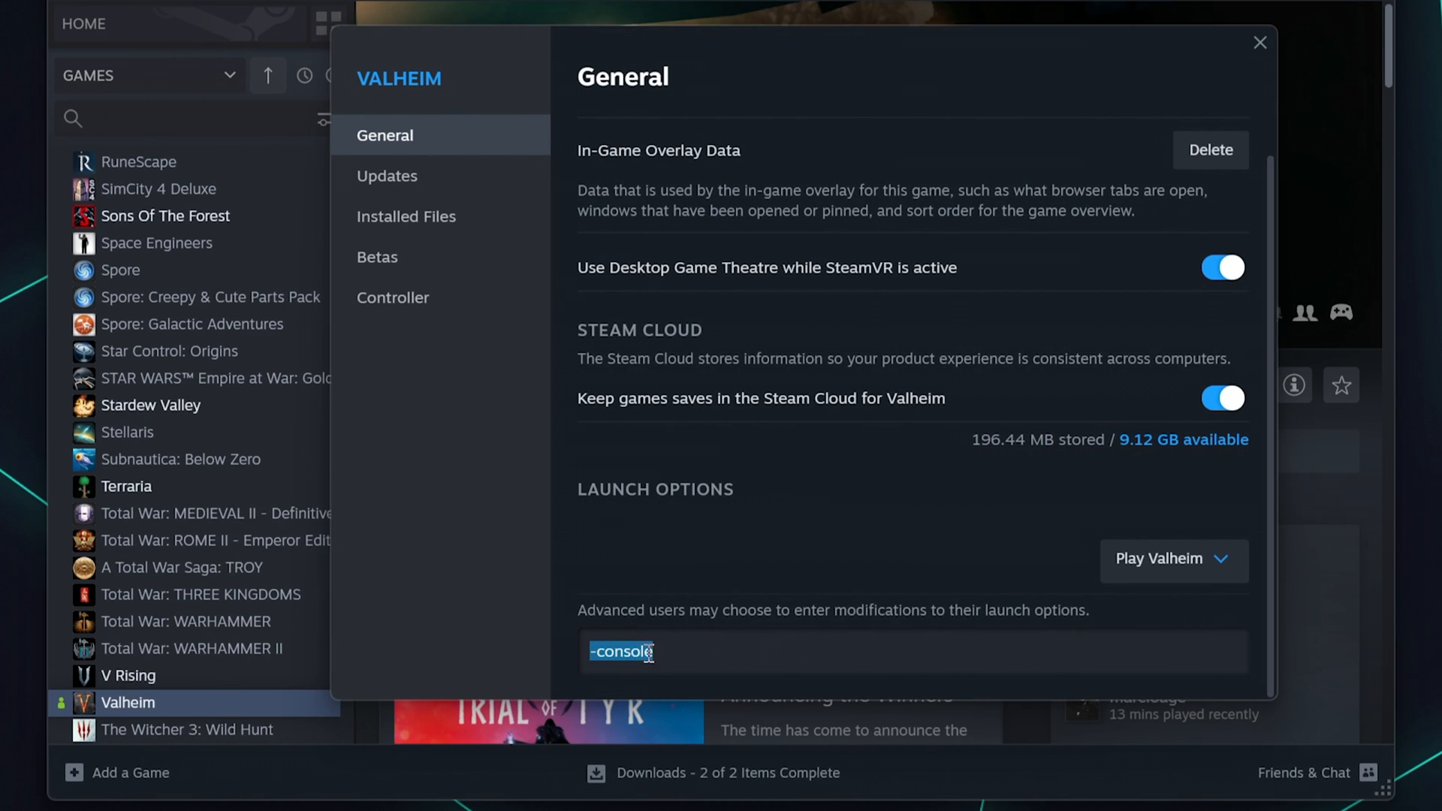
Step: Confirm Valheim's launch options read -console in its General properties
left_click(624, 652)
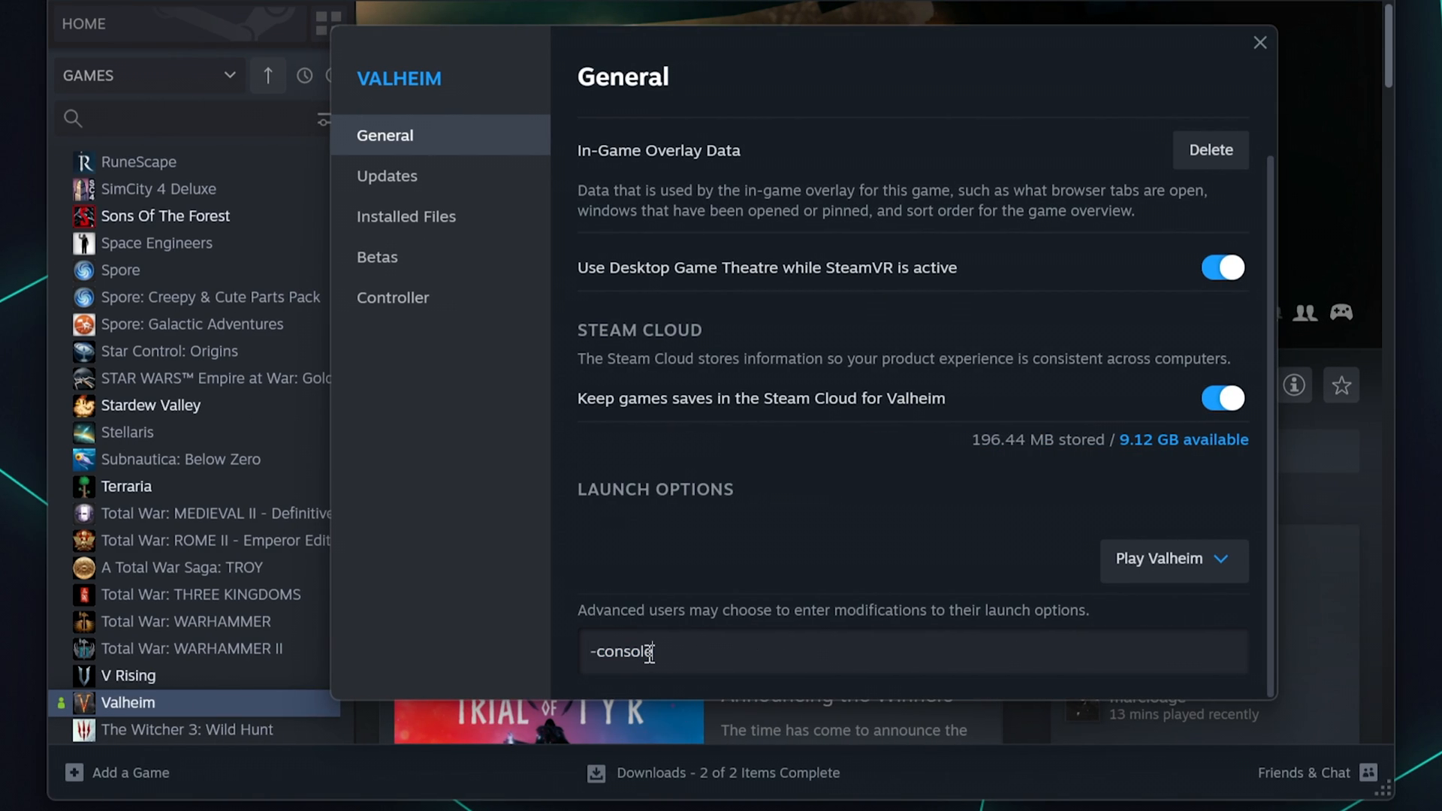
double_click(620, 651)
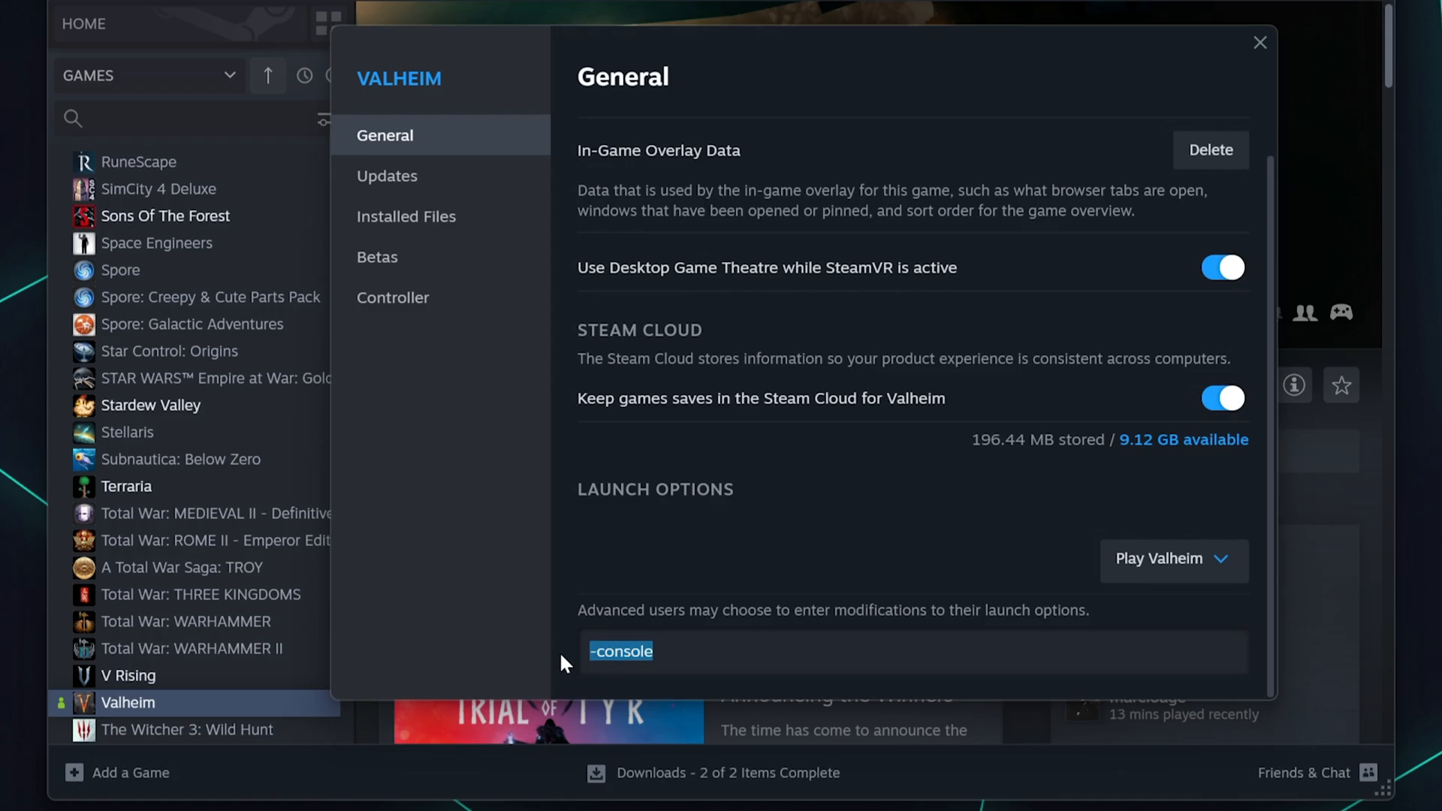
left_click(1161, 558)
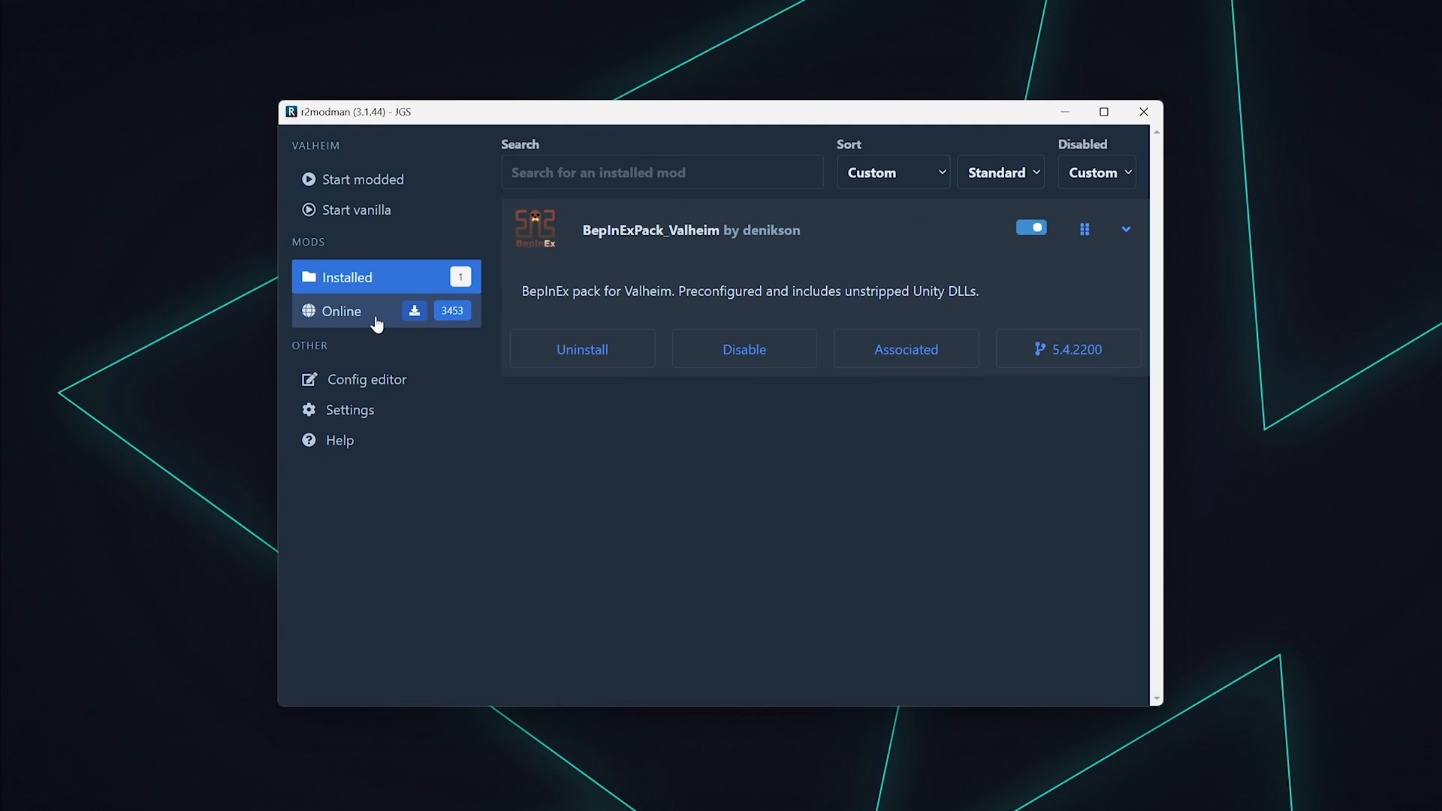
Step: Search the online mods for 'devcommands' and expand the Server_devcommands entry
left_click(341, 311)
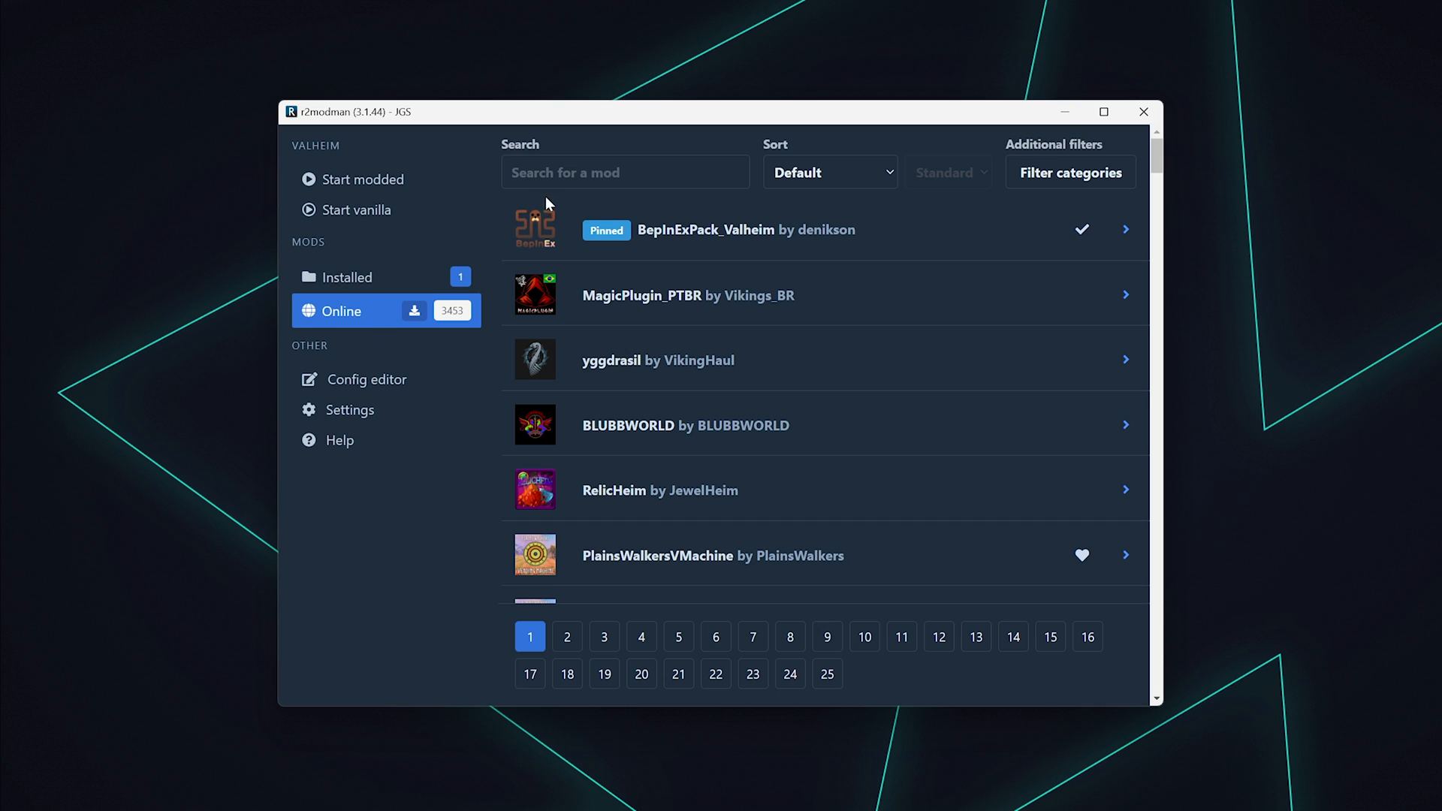
type("d")
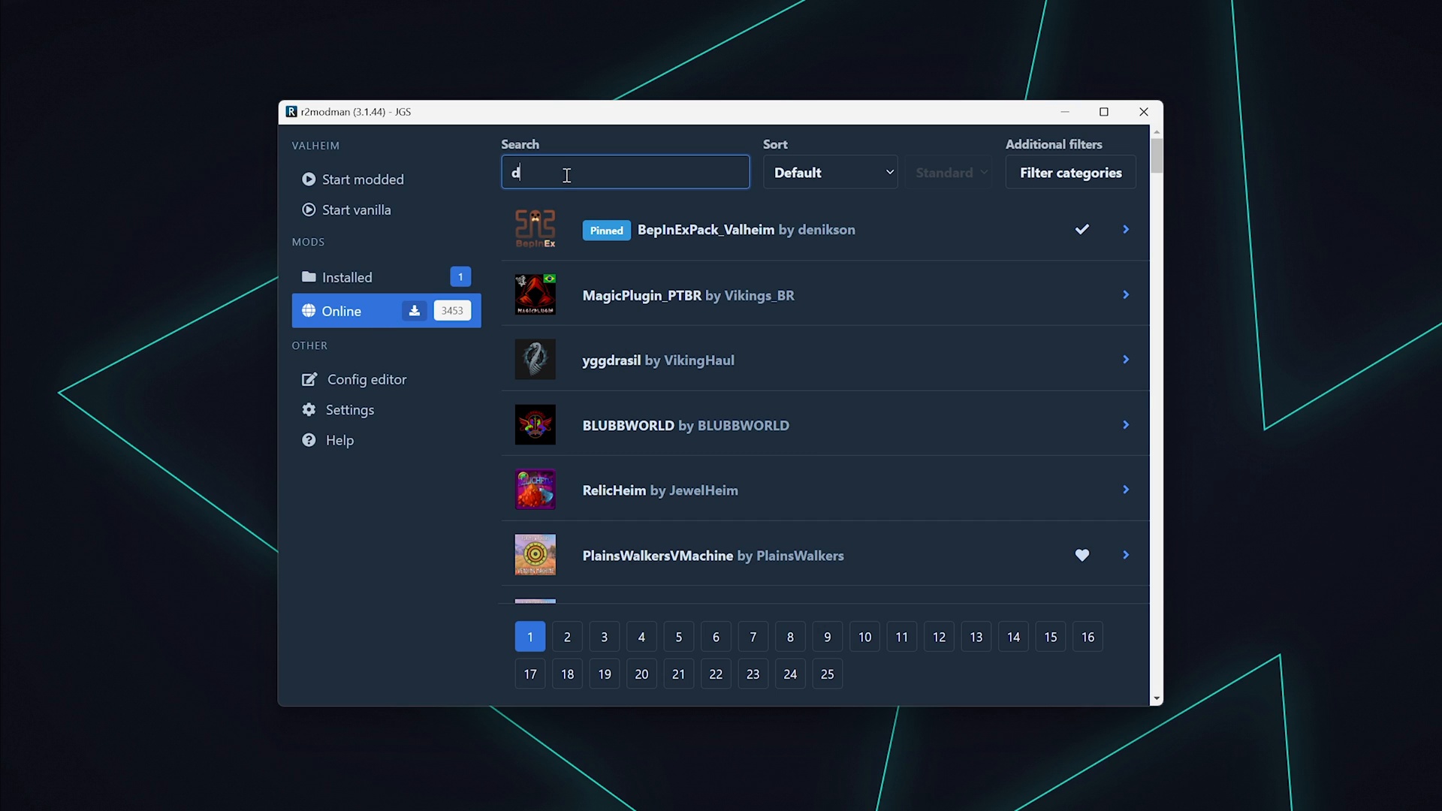
type("evcommands")
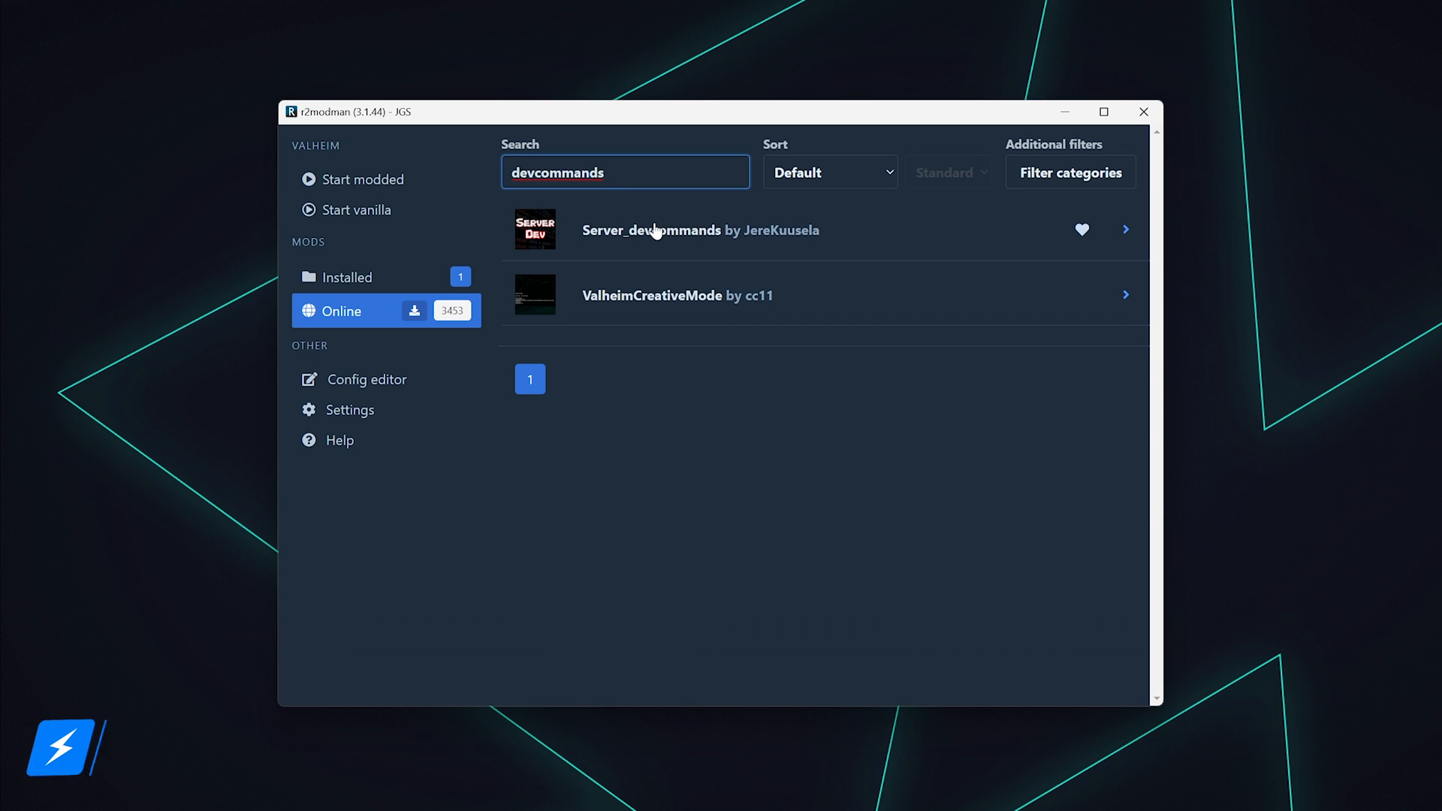
left_click(1125, 229)
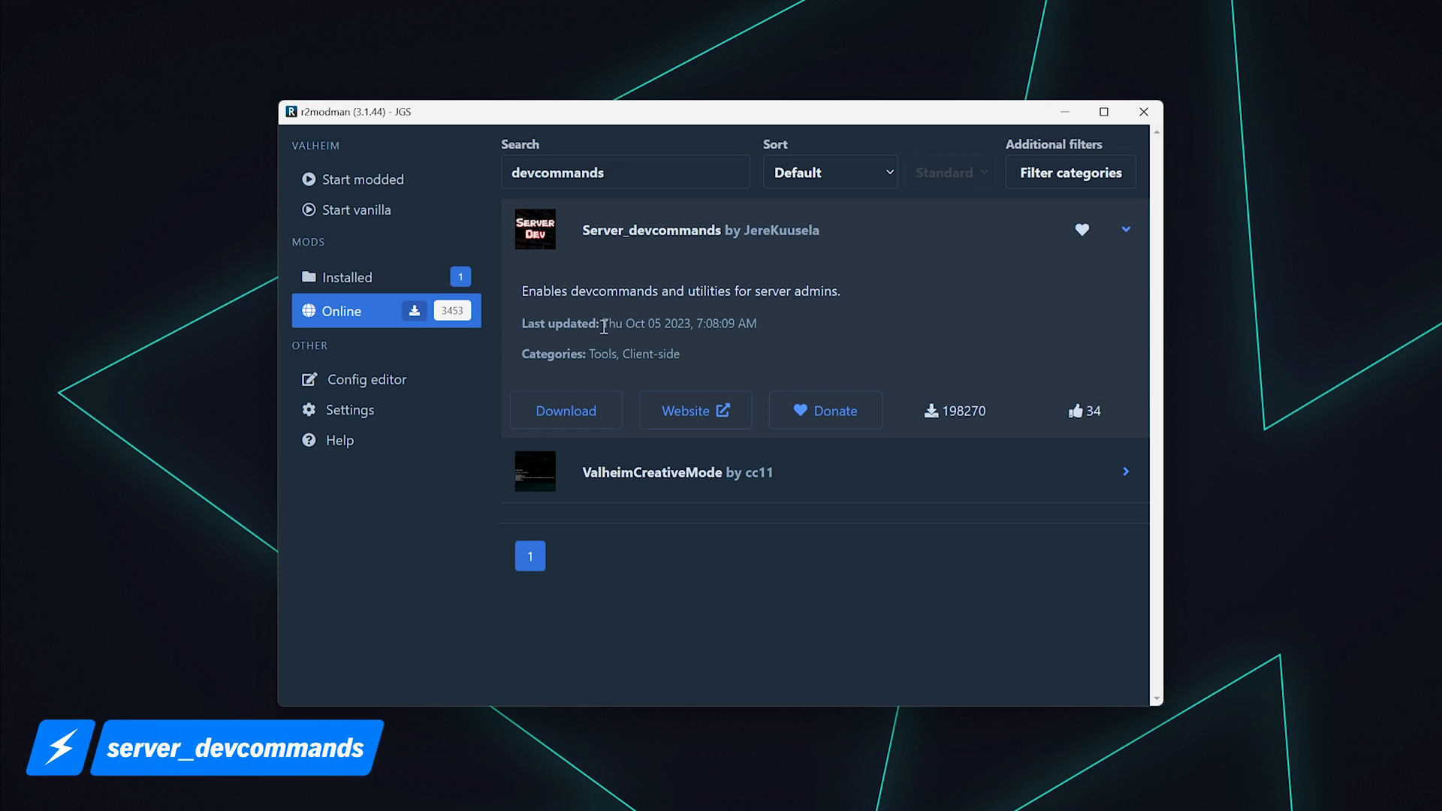
mouse_move(566, 408)
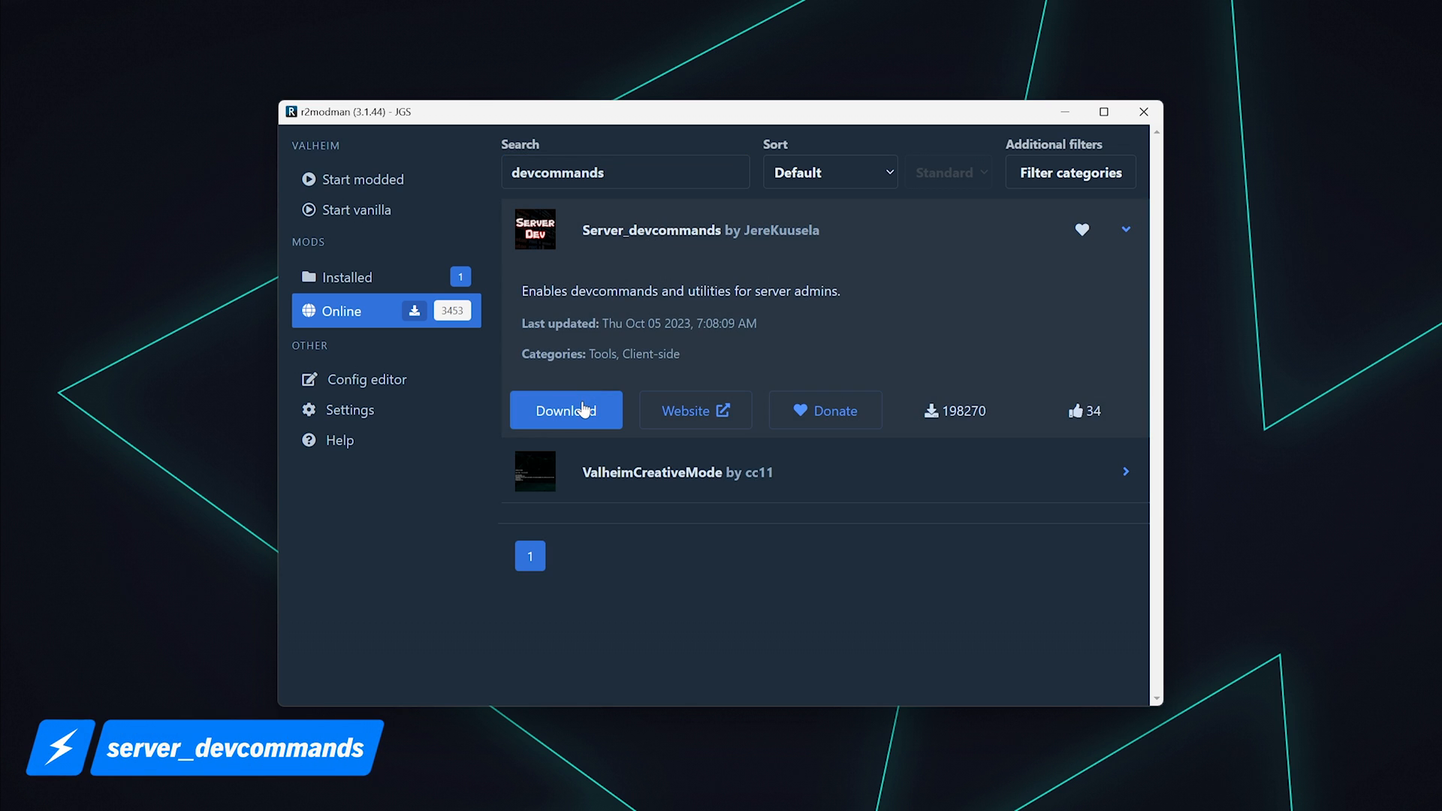
Step: Download Server_devcommands 1.62.0 with its dependencies into the profile
left_click(567, 410)
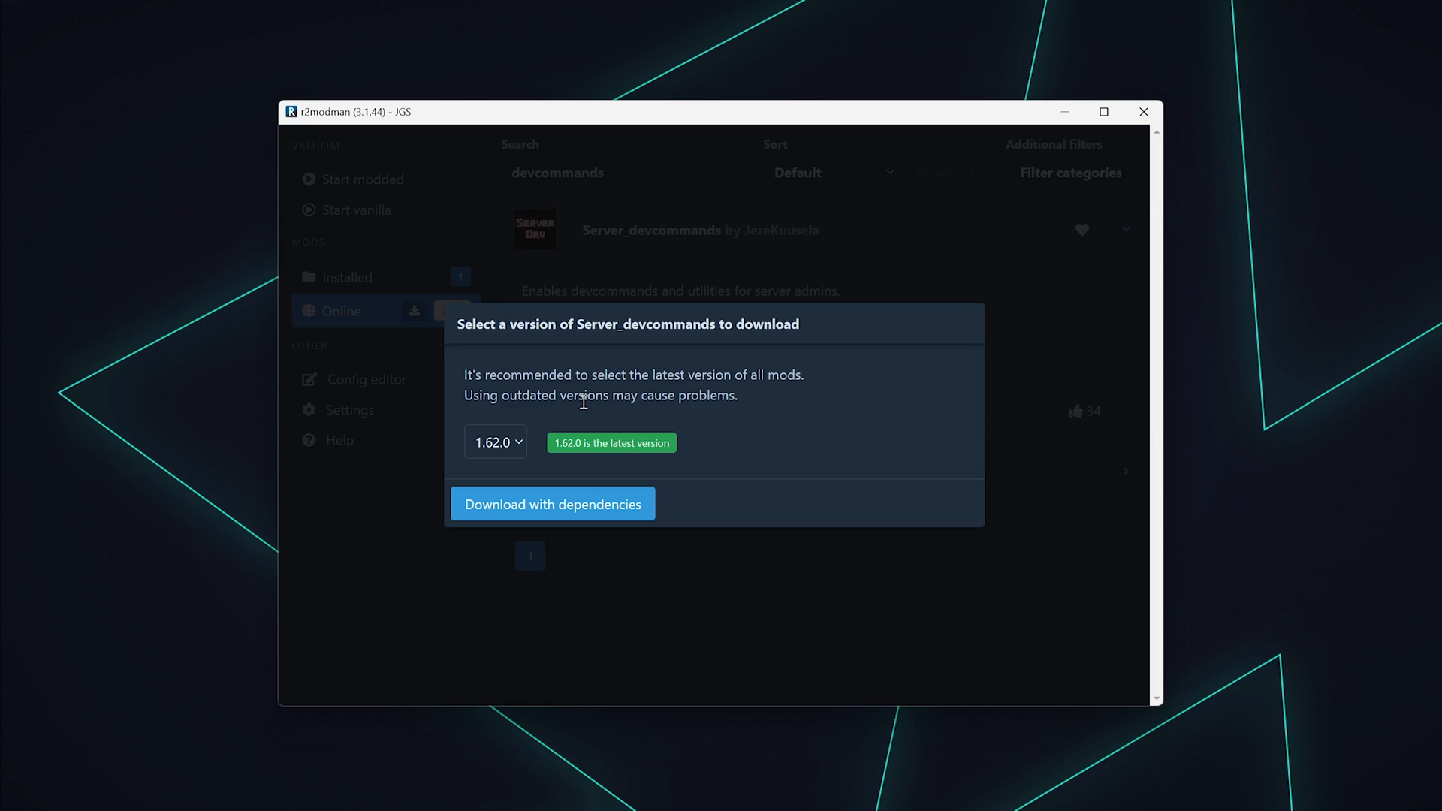
mouse_move(573, 505)
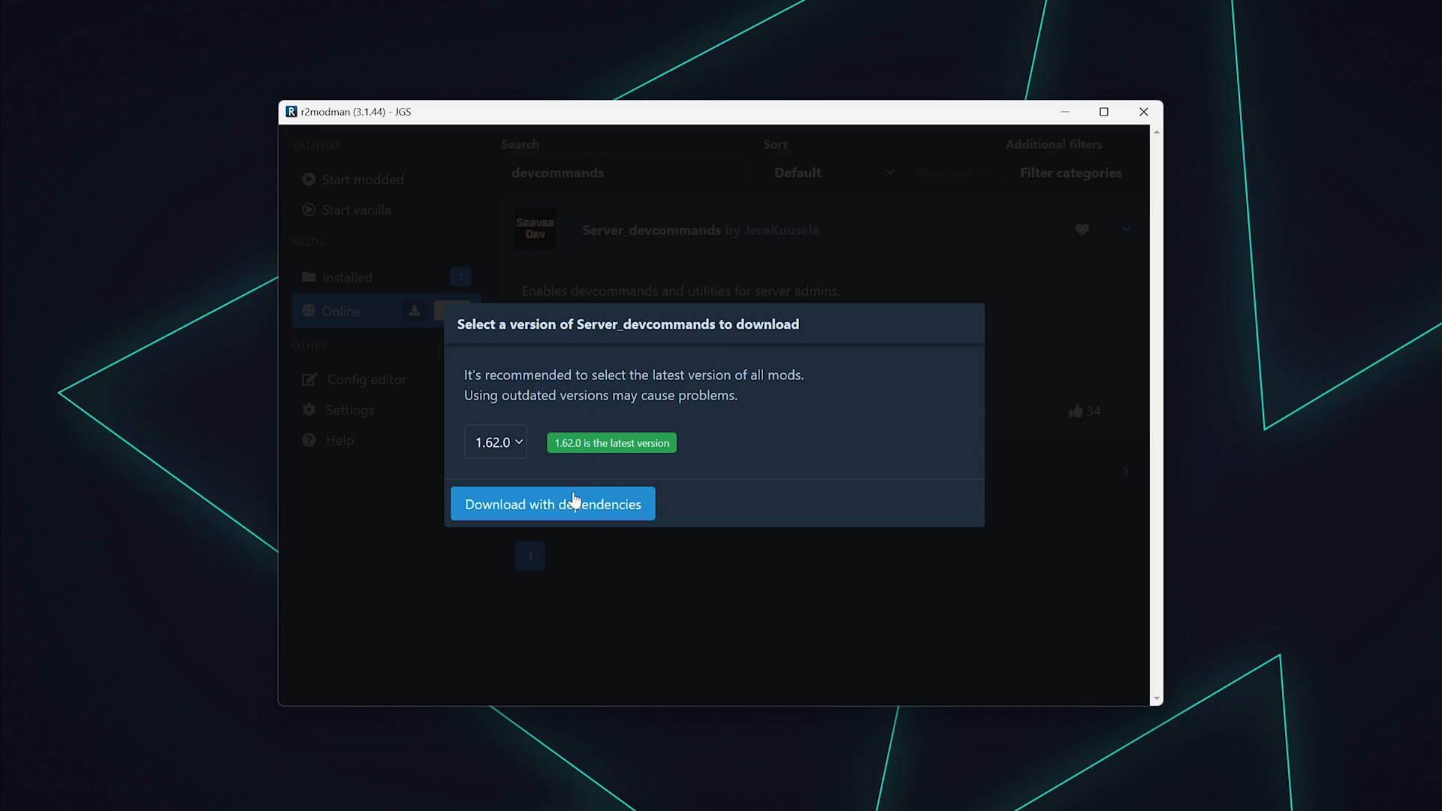
left_click(551, 505)
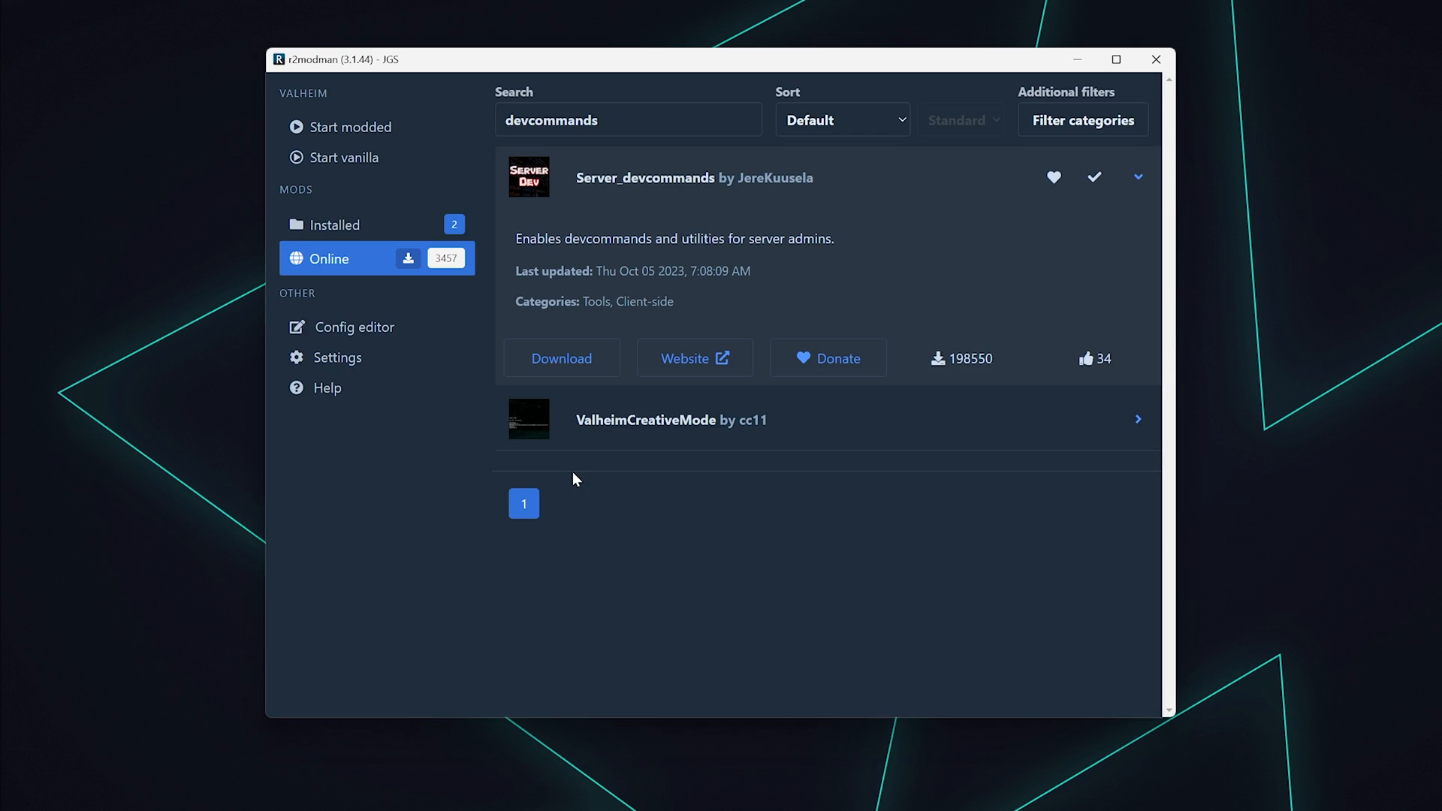
left_click(335, 224)
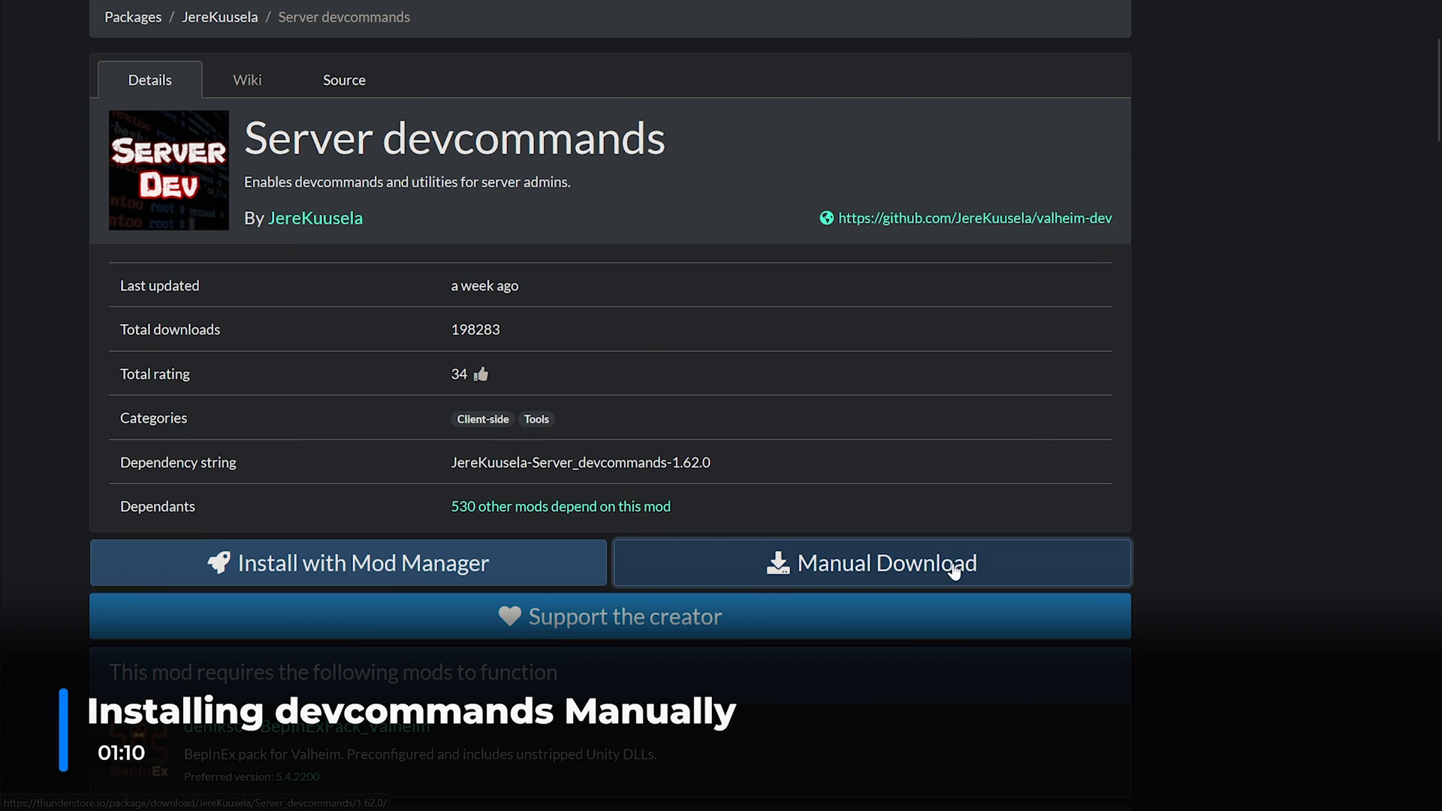
Step: Manually download the Server devcommands package from its Thunderstore page
left_click(871, 561)
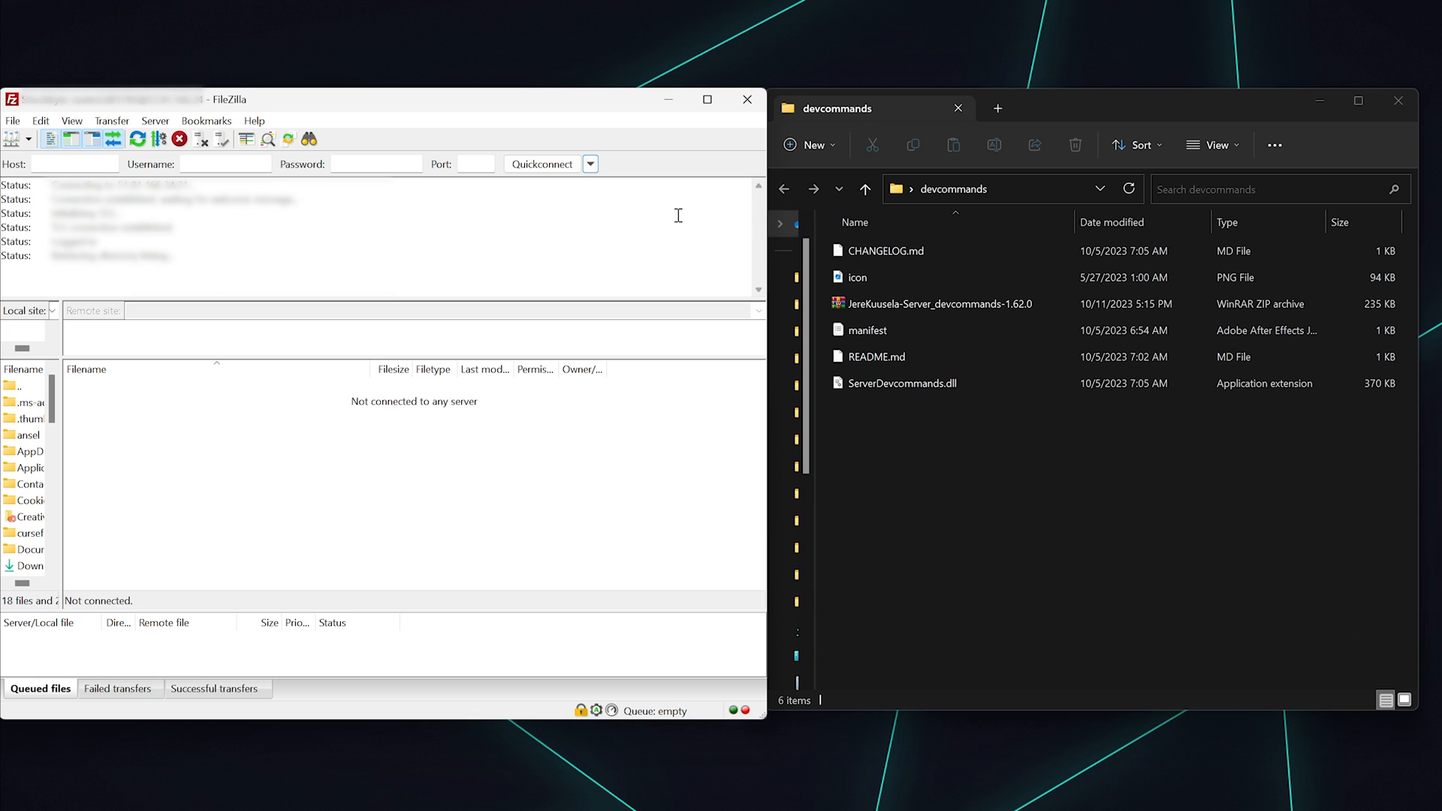
Step: Quickconnect to the server and navigate into BepInEx to select the plugins folder
left_click(96, 417)
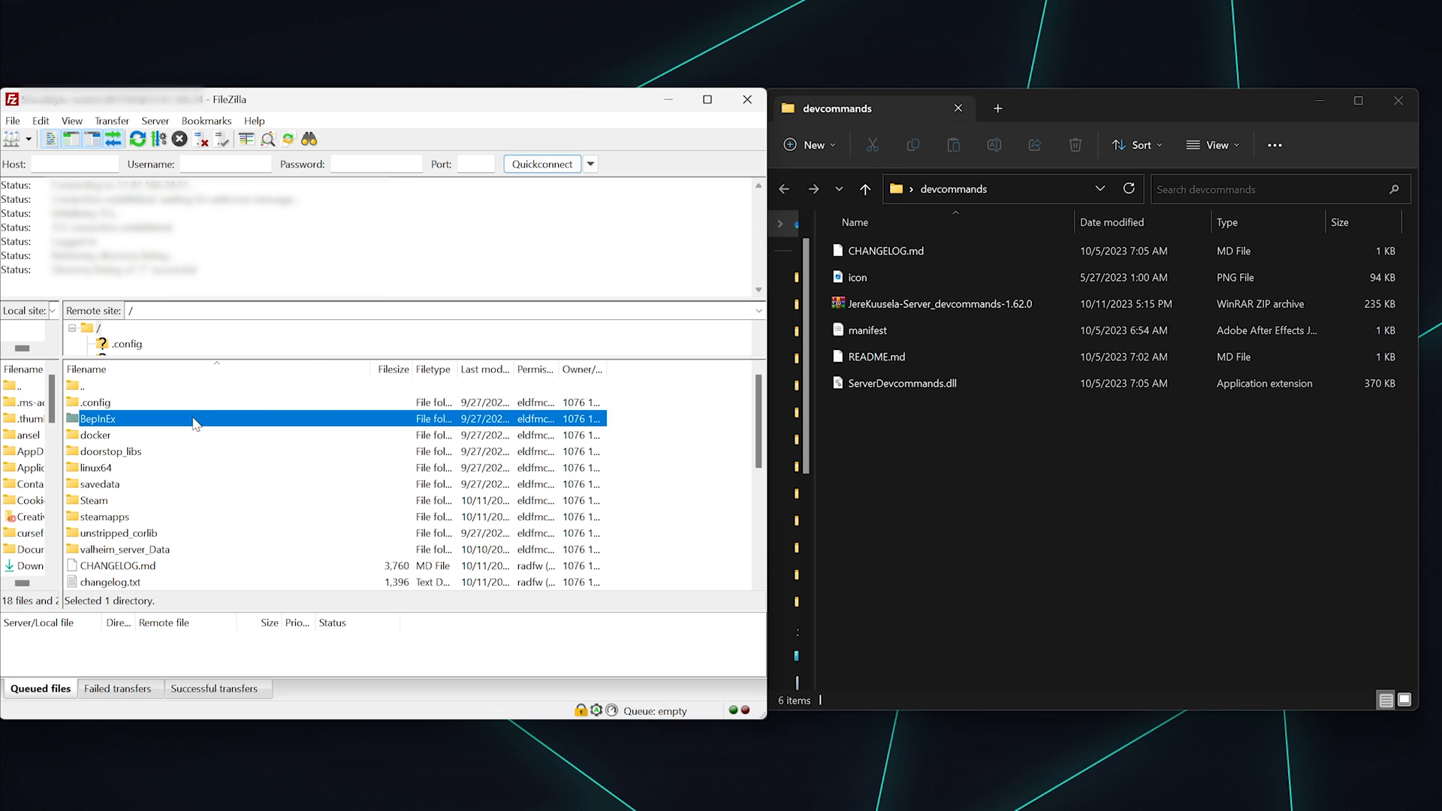
double_click(96, 419)
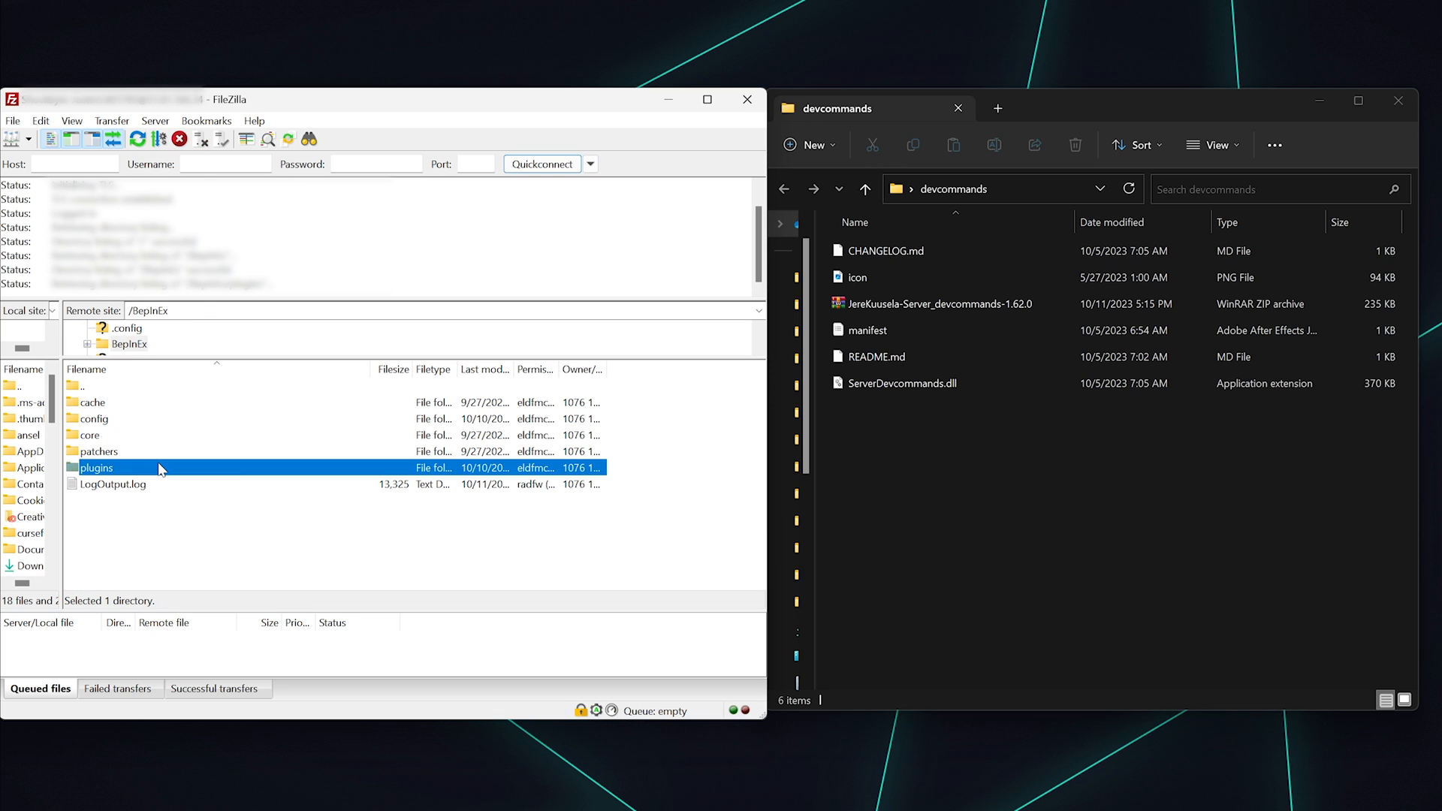
left_click(901, 383)
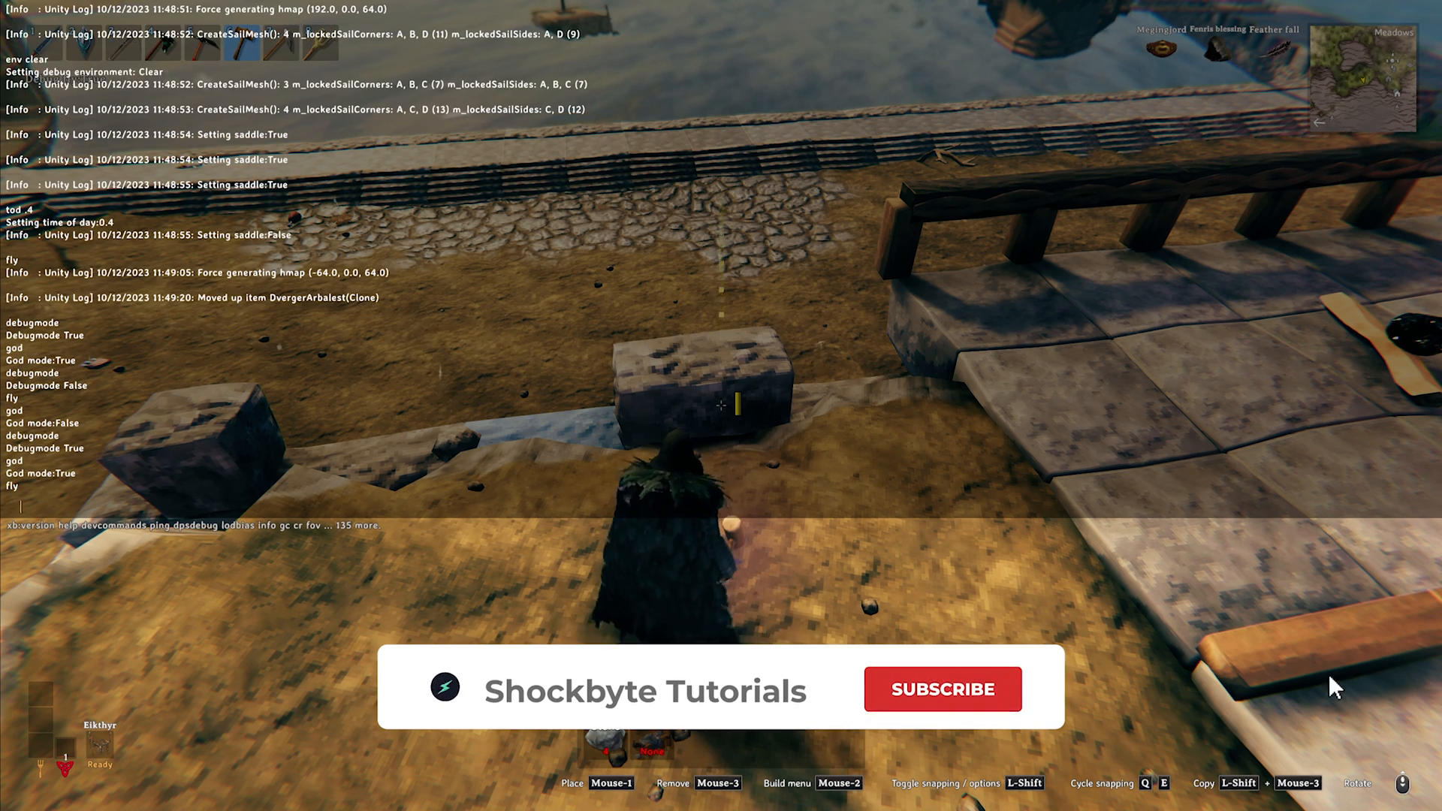
left_click(940, 688)
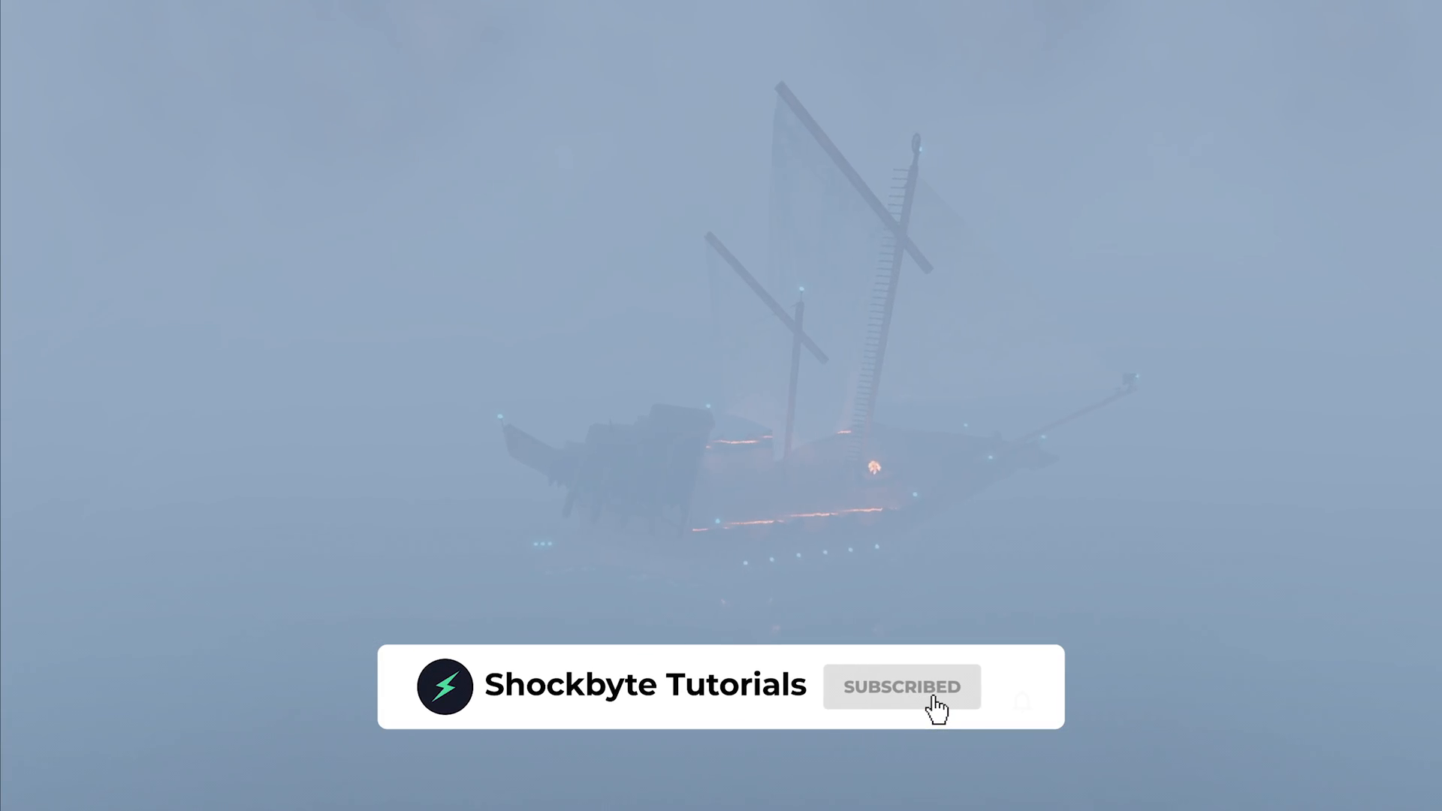